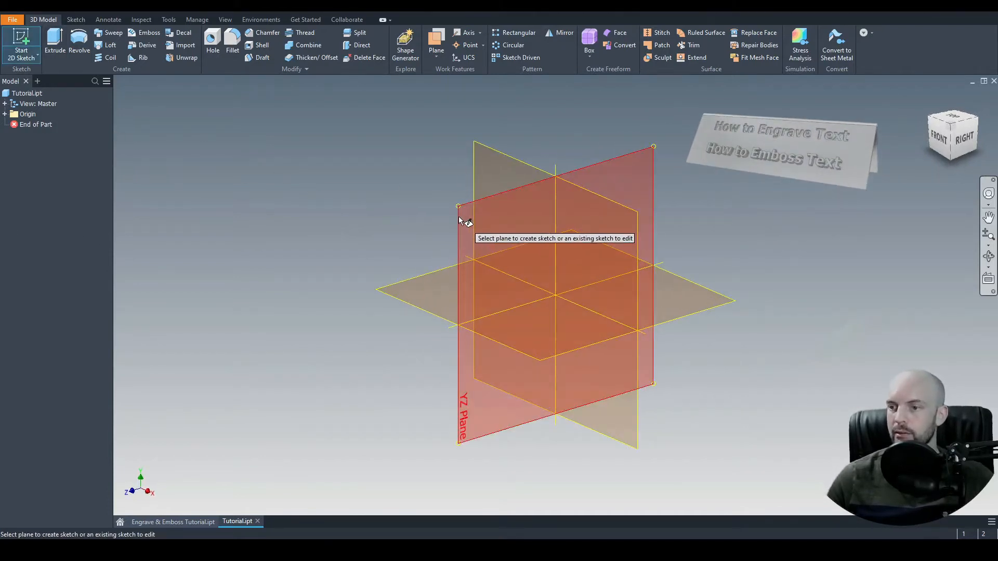
Step: On the YZ plane, sketch a 50 mm bar at 30° and mirror it into an inverted V
{"action": "left_click", "coordinate": [554, 286]}
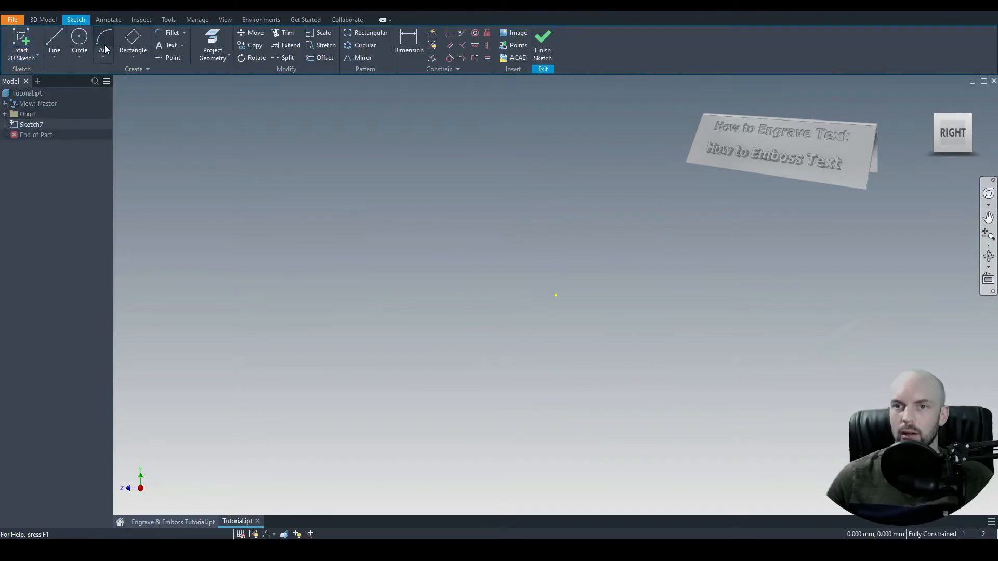
{"action": "left_click", "coordinate": [133, 46]}
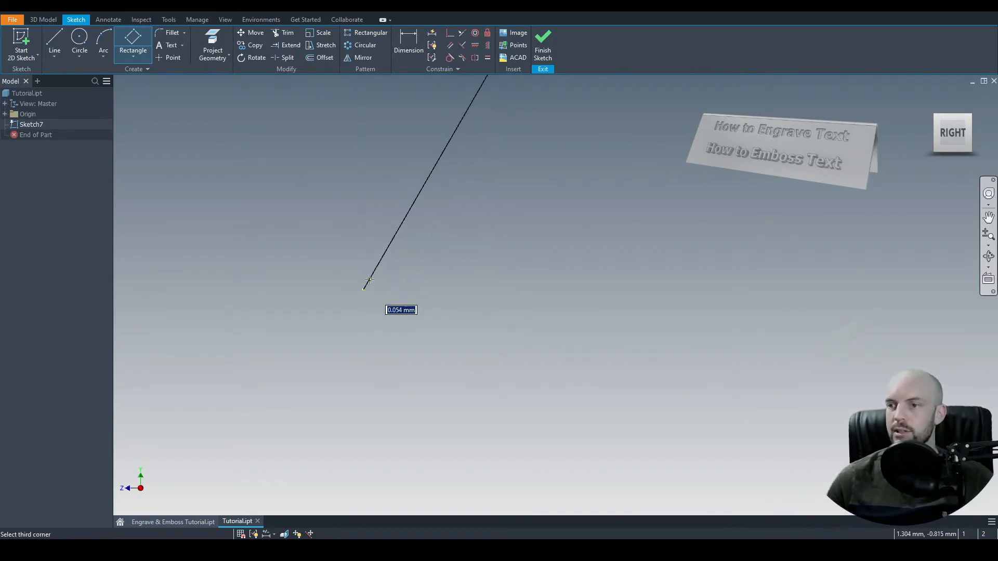
{"action": "mouse_move", "coordinate": [309, 253]}
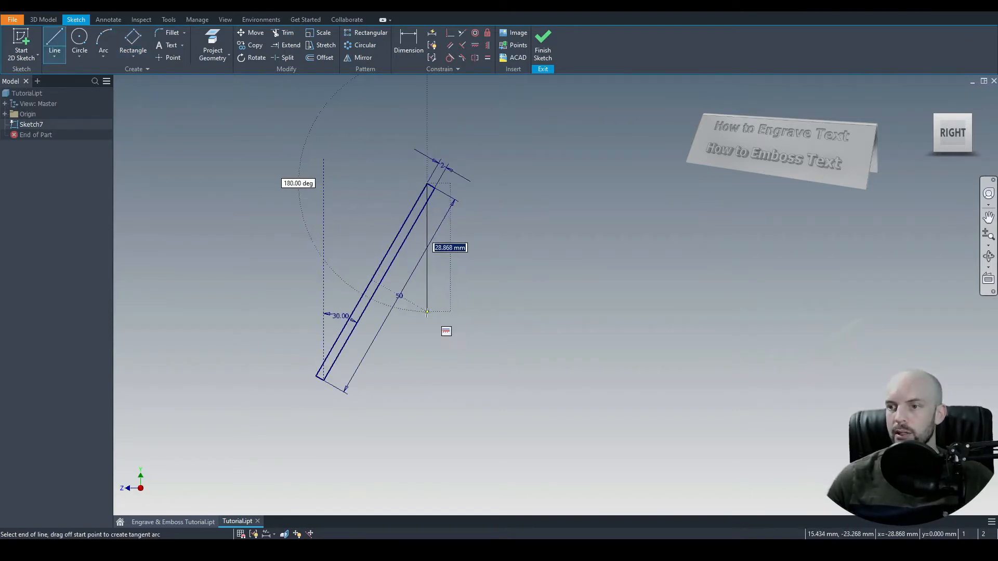
{"action": "right_click", "coordinate": [432, 287]}
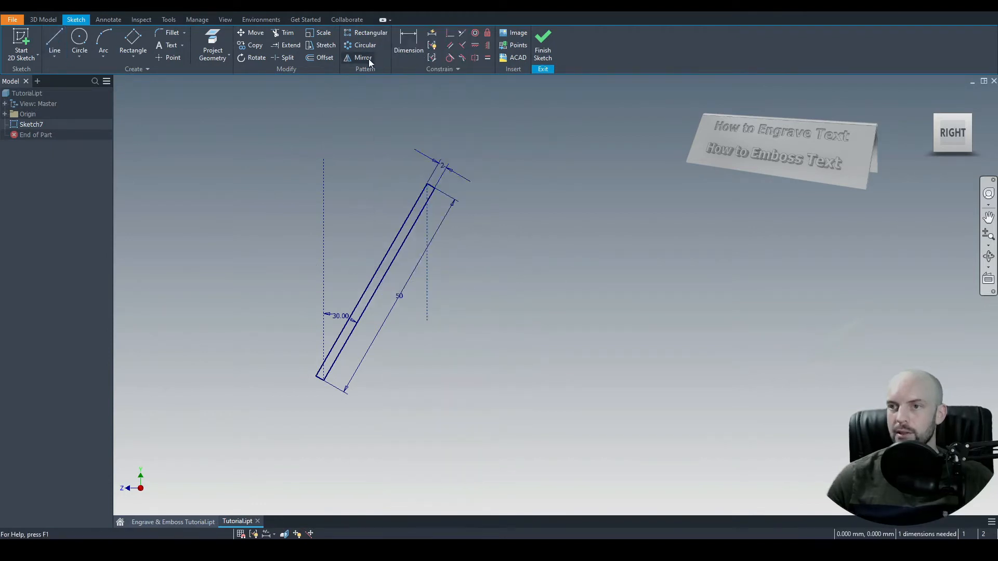
{"action": "left_click", "coordinate": [363, 57]}
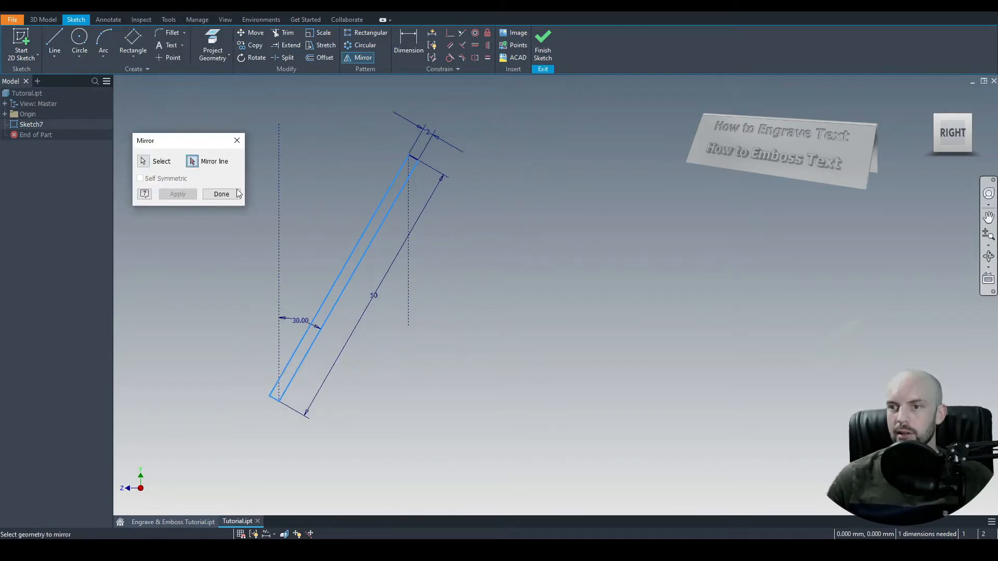
{"action": "left_click", "coordinate": [176, 194]}
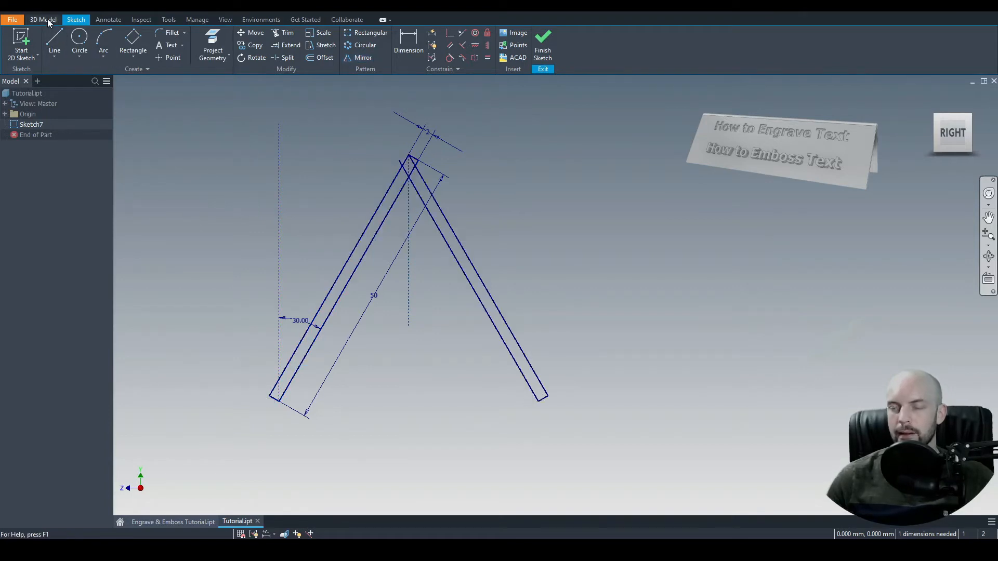
Step: Extrude the inverted V profile 150 mm into a solid tent body
{"action": "left_click", "coordinate": [42, 20]}
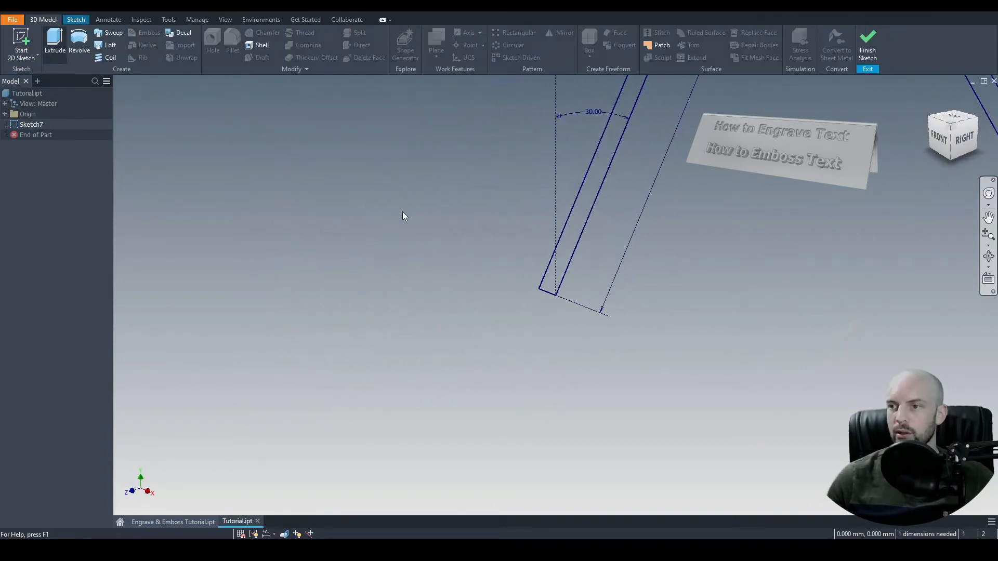
{"action": "left_click", "coordinate": [55, 49]}
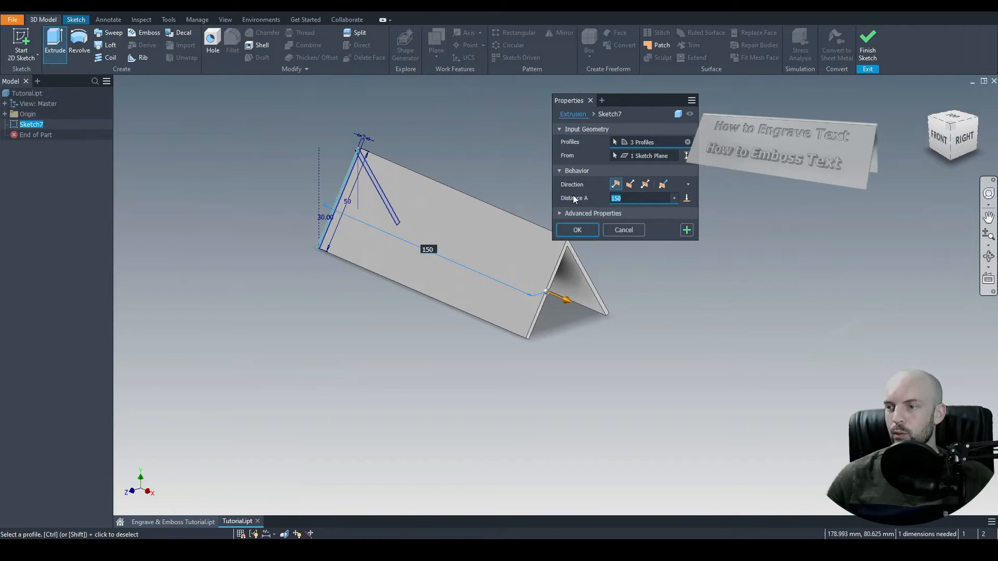
{"action": "left_click", "coordinate": [576, 230]}
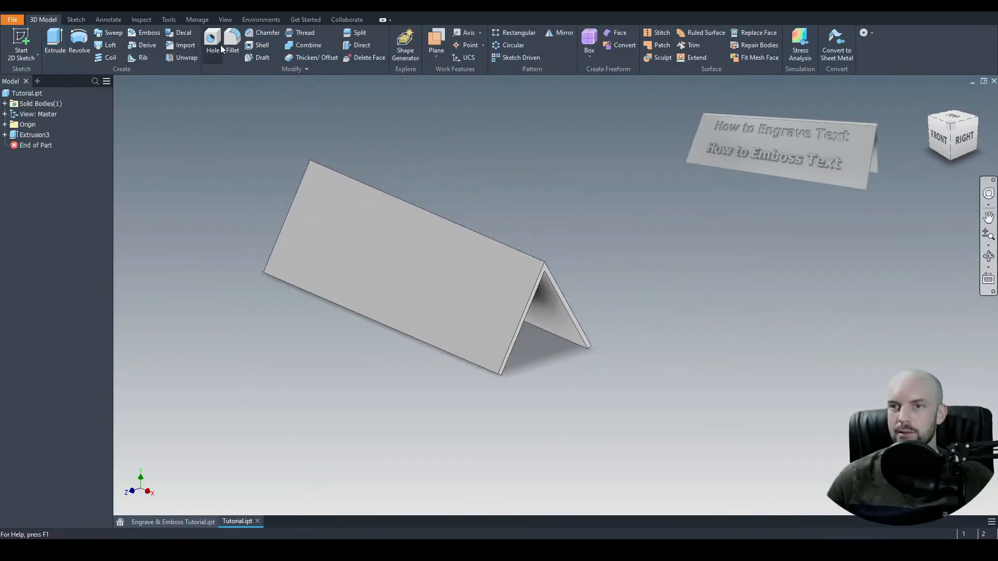
Step: Fillet the tent's apex edges with a 3 mm radius
{"action": "left_click", "coordinate": [231, 50]}
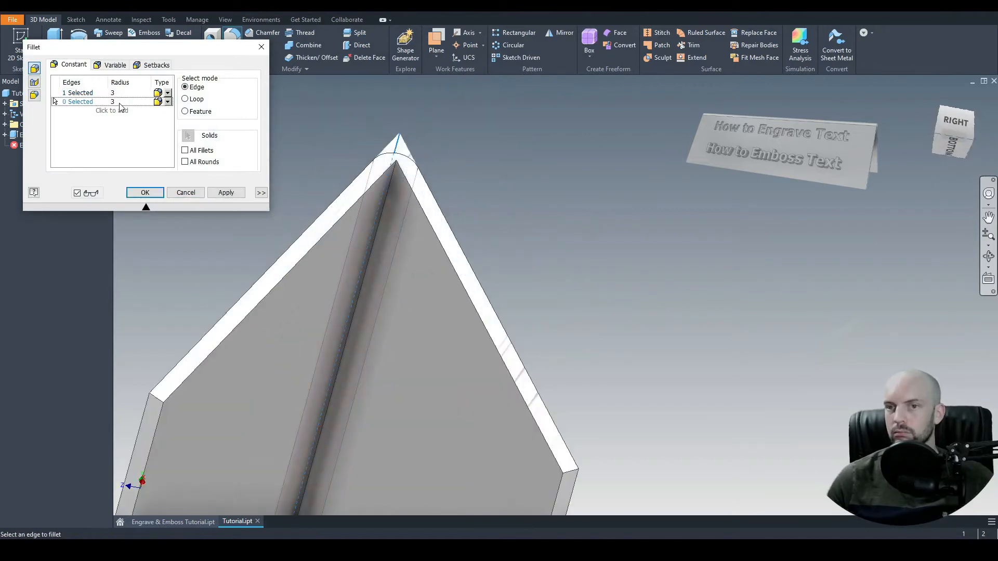
{"action": "left_click", "coordinate": [144, 193]}
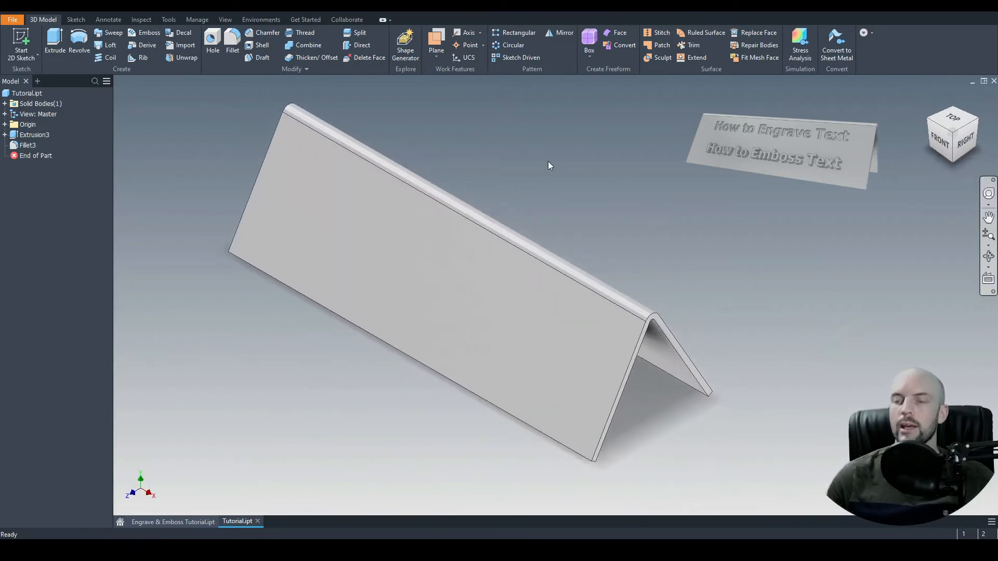
{"action": "mouse_move", "coordinate": [549, 161]}
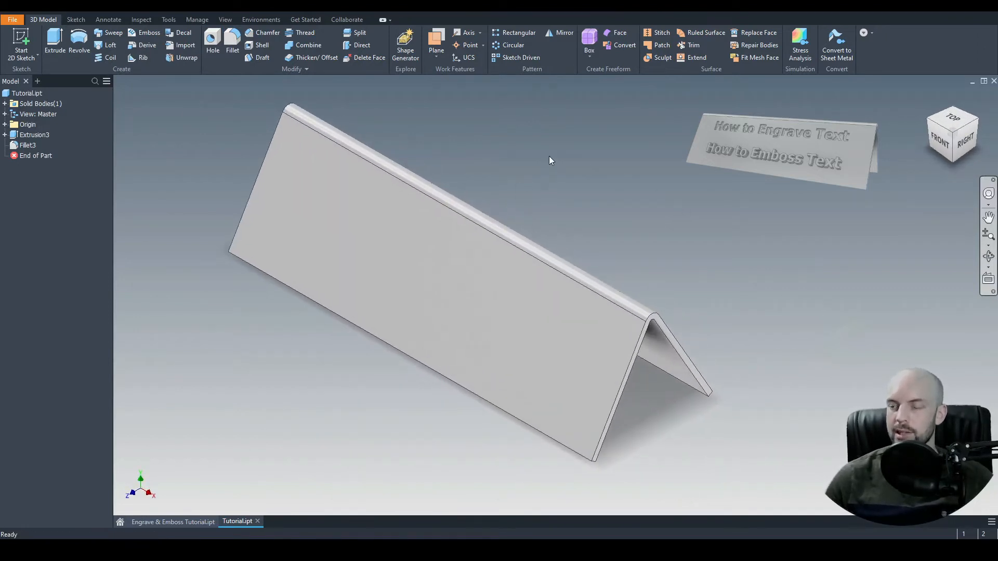
Step: Create a work plane offset 25 from the tent's front face
{"action": "left_click", "coordinate": [343, 205]}
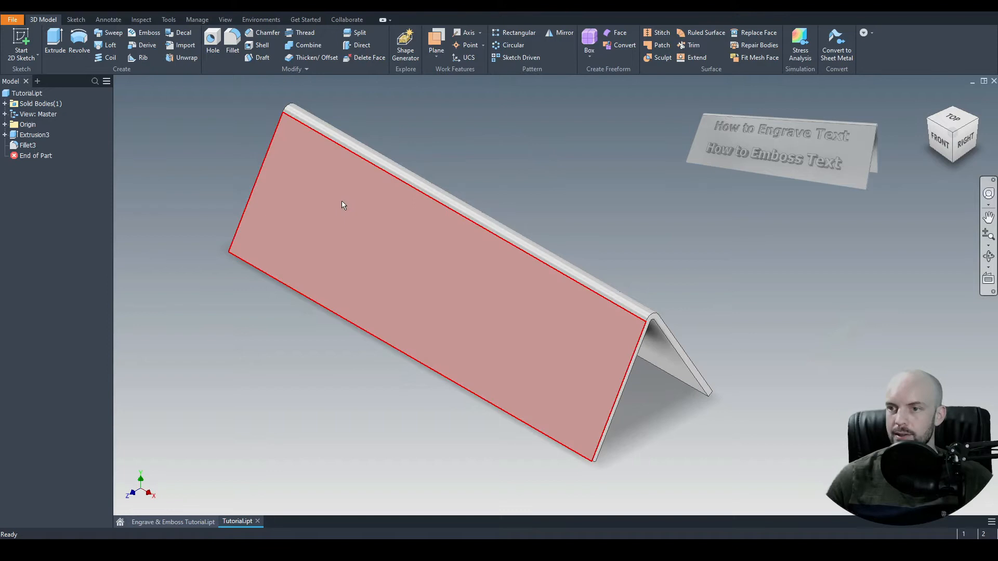
{"action": "left_click", "coordinate": [435, 33]}
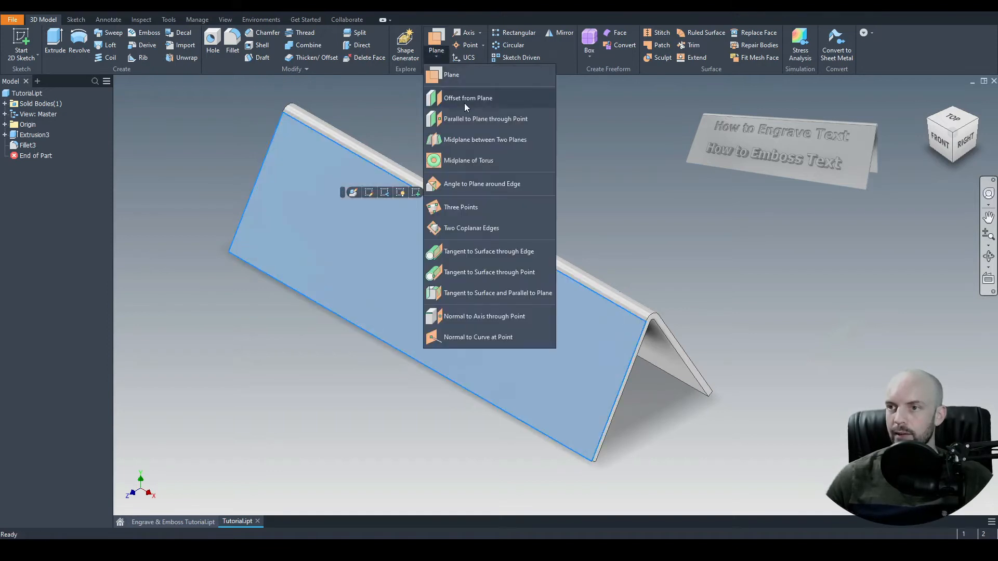
{"action": "left_click", "coordinate": [468, 97]}
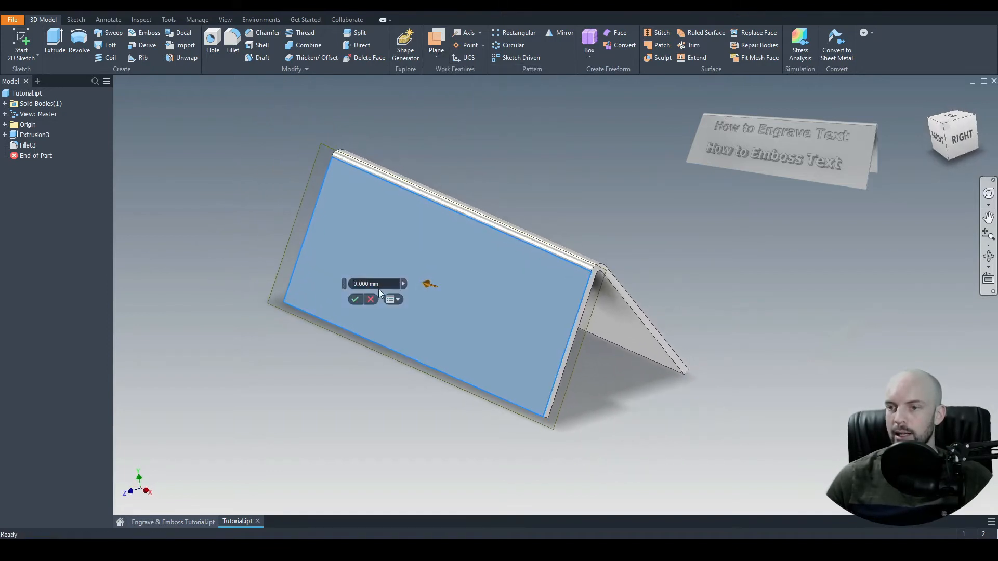
{"action": "type", "text": "25"}
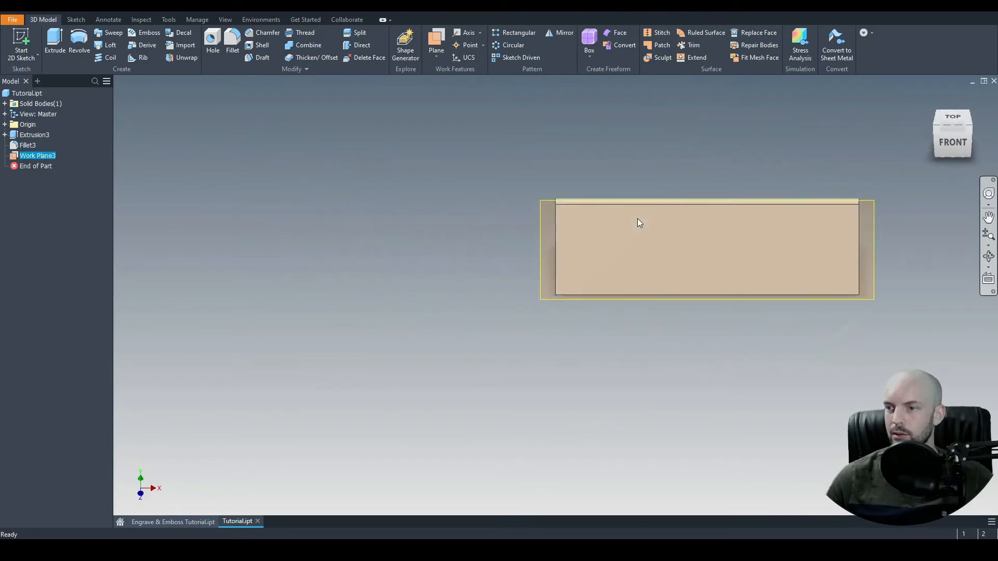
Step: Sketch bold Tahoma 8 mm 'How to Emboss Text' on Work Plane3's upper front face
{"action": "left_click", "coordinate": [76, 19]}
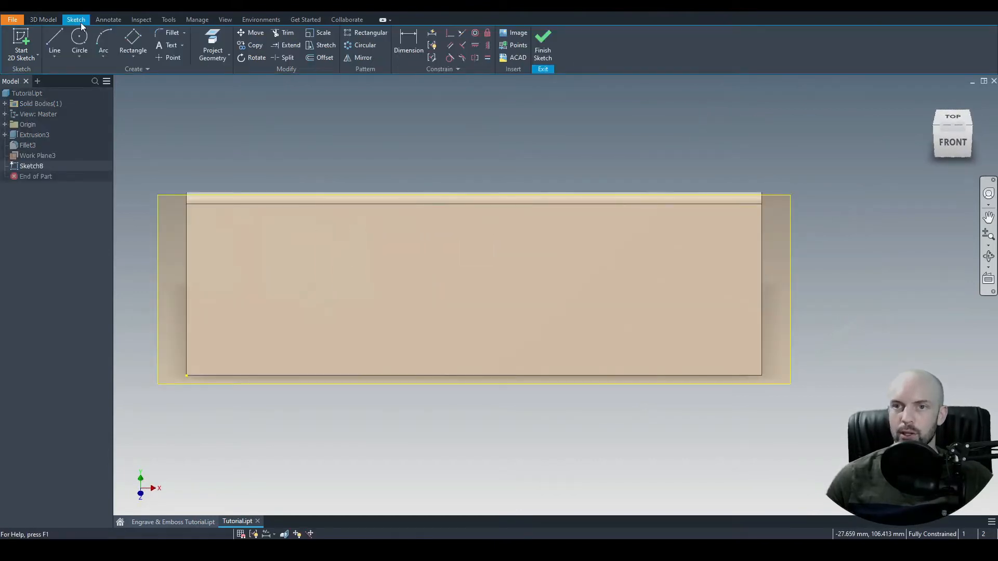
{"action": "mouse_move", "coordinate": [170, 45]}
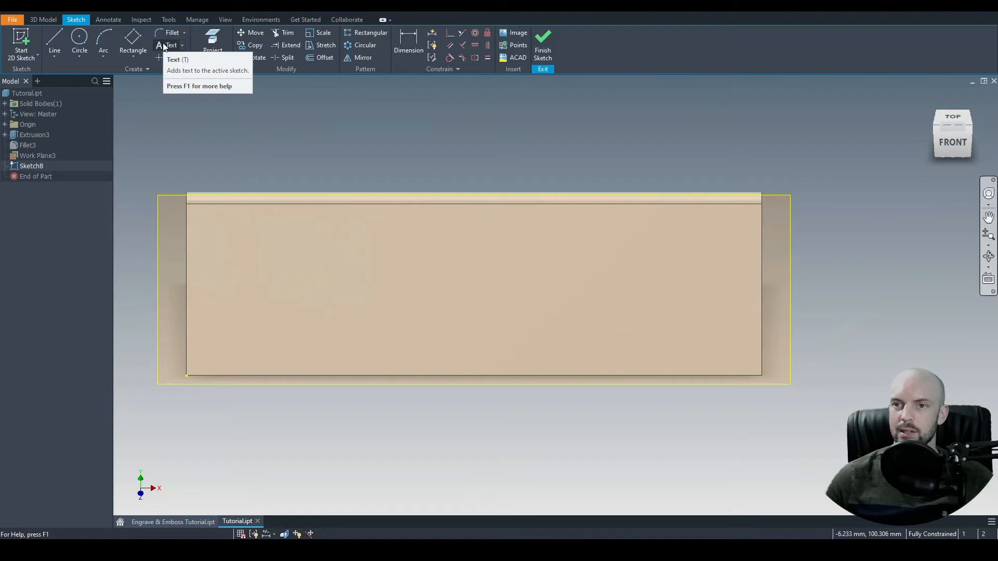
{"action": "left_click", "coordinate": [171, 44]}
{"action": "type", "text": "How to"}
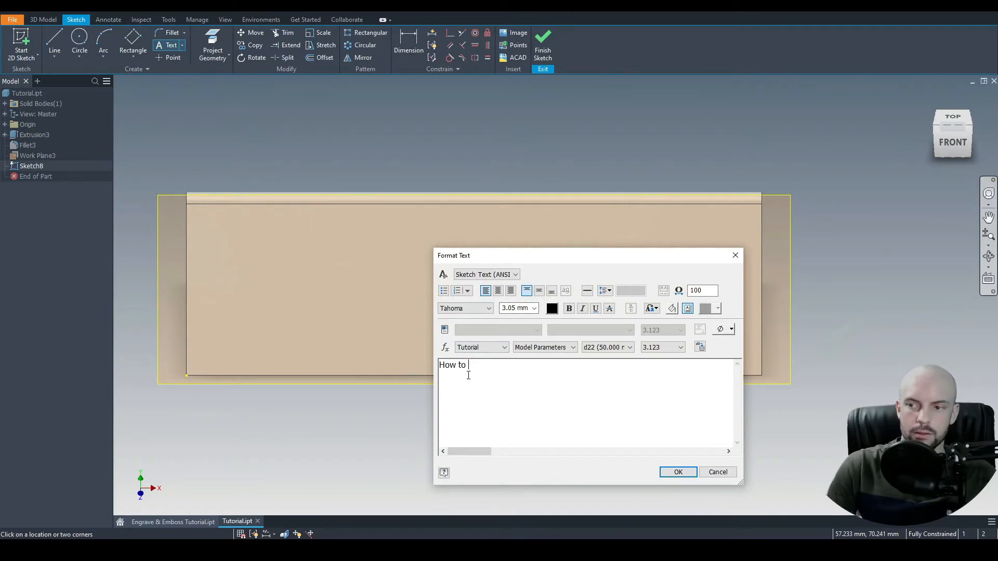
{"action": "type", "text": "Emboss Te"}
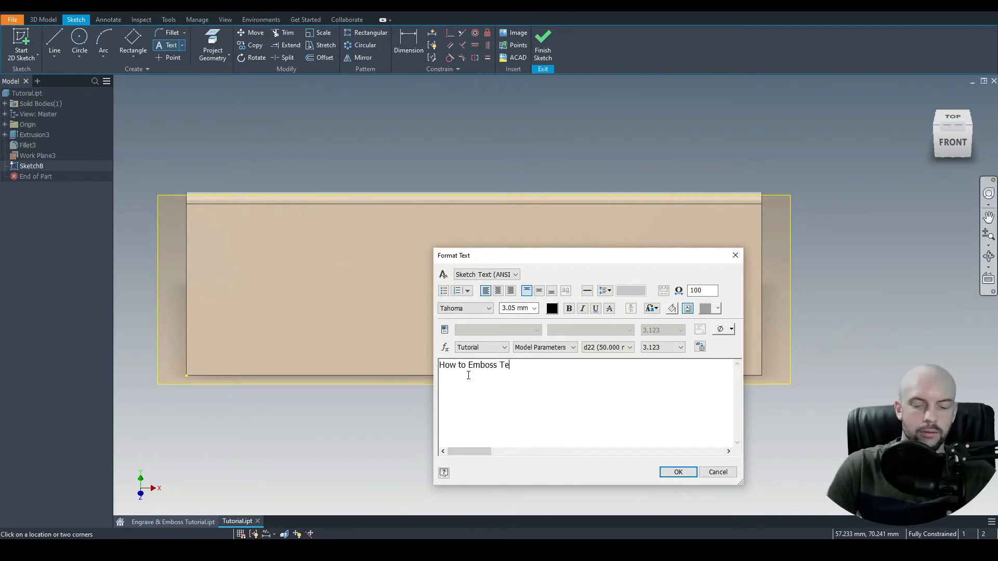
{"action": "type", "text": "xt"}
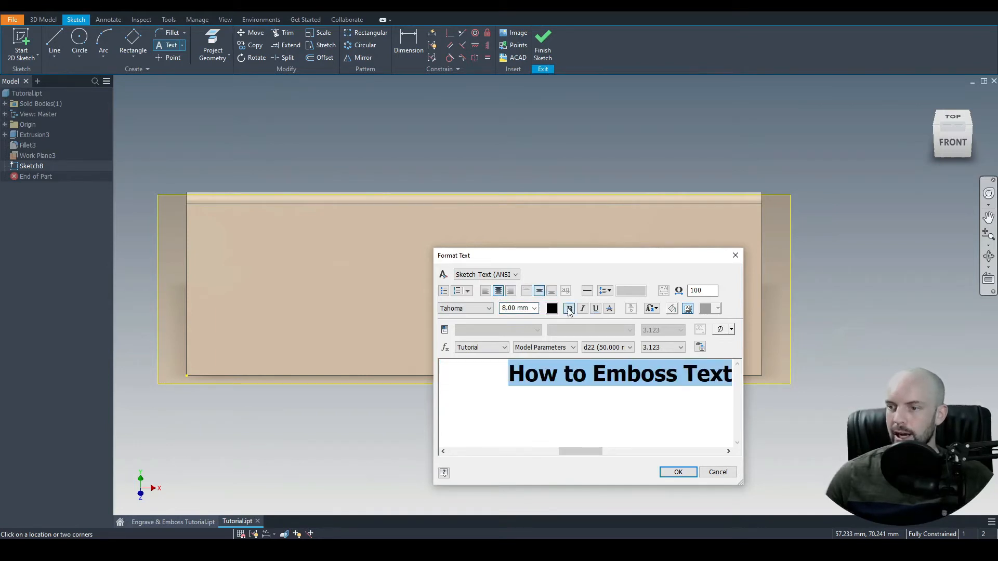
{"action": "left_click", "coordinate": [676, 471]}
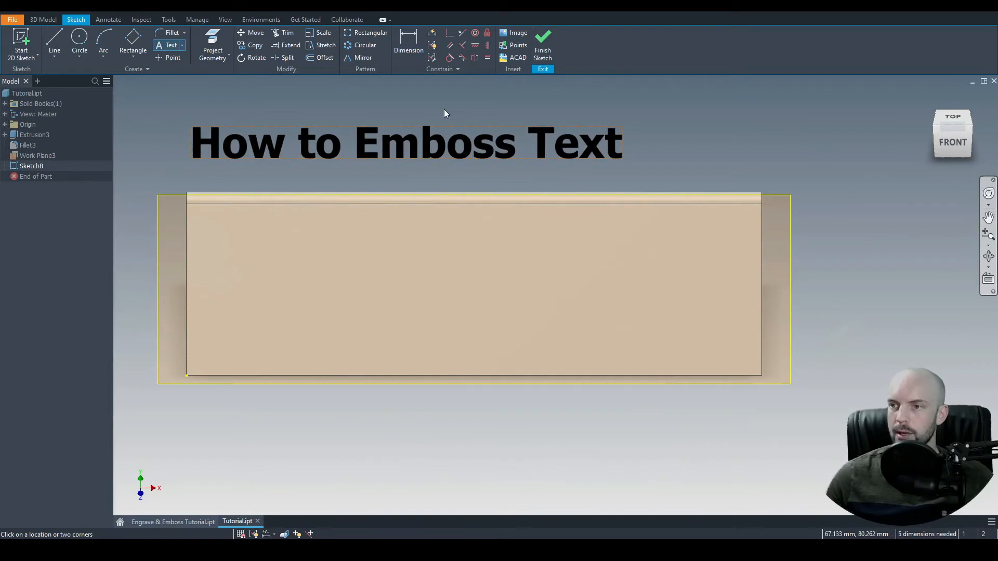
{"action": "left_click", "coordinate": [406, 141]}
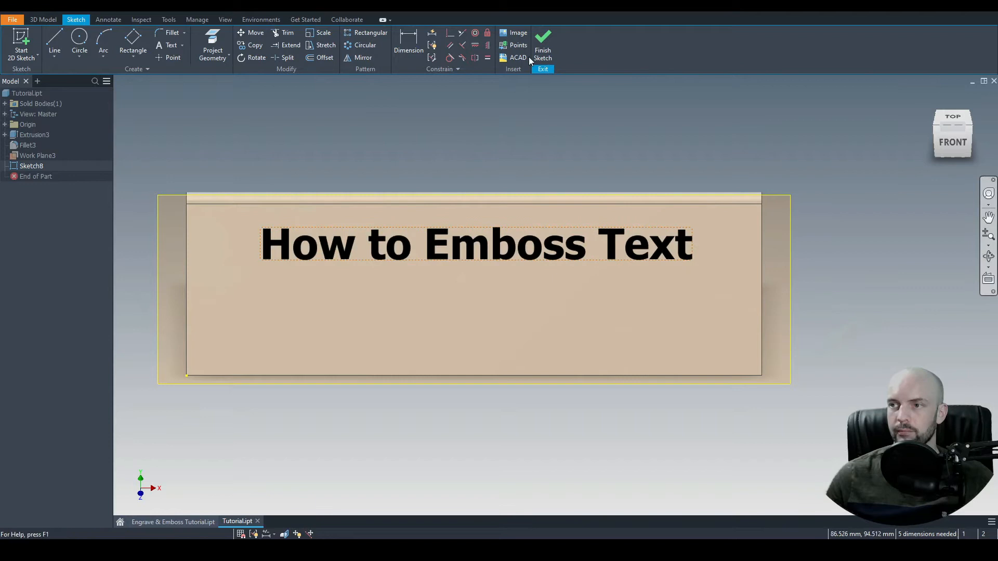
Step: Start an emboss of the 'How to Emboss Text' sketch text at 1.5 mm depth
{"action": "left_click", "coordinate": [542, 45]}
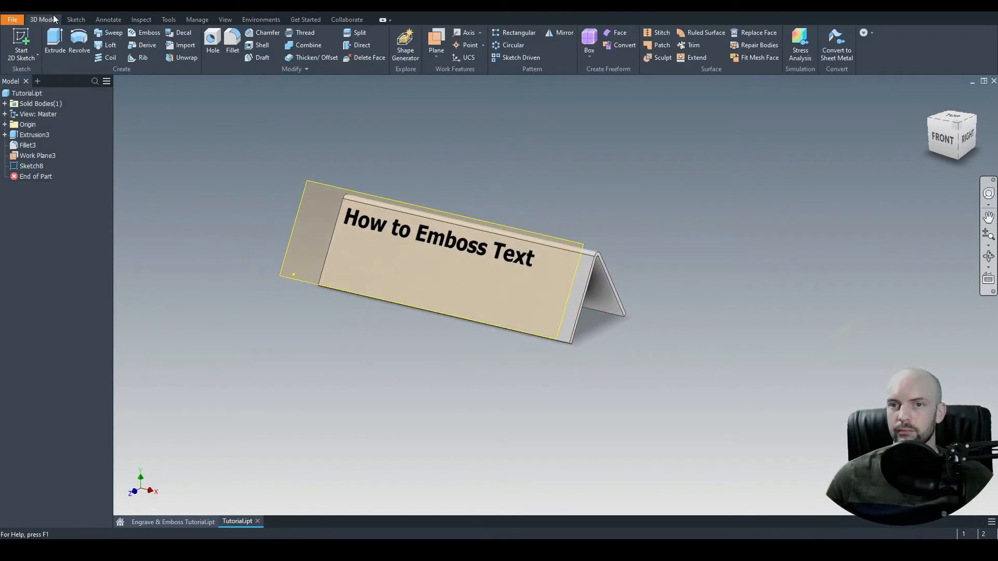
{"action": "mouse_move", "coordinate": [148, 32]}
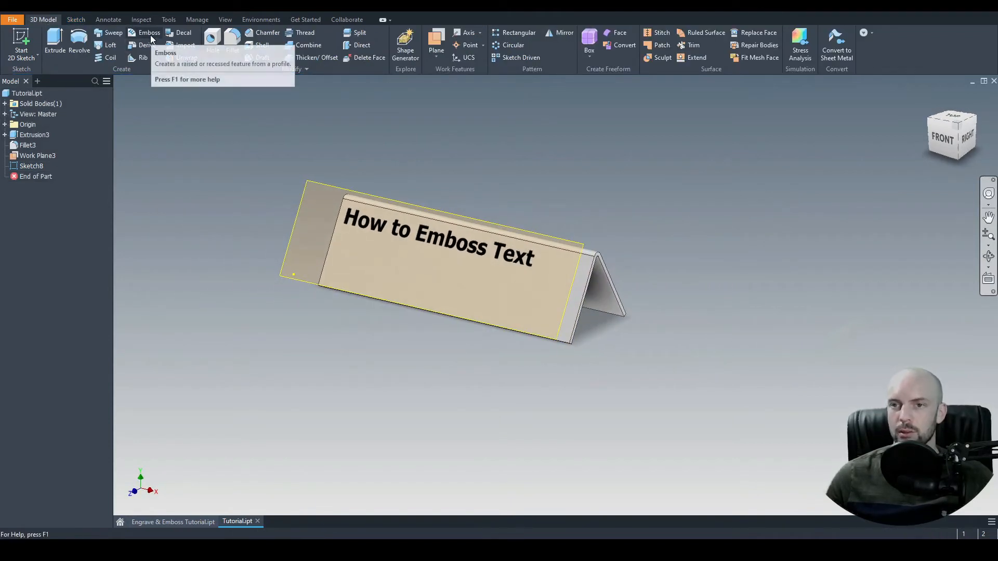
{"action": "left_click", "coordinate": [148, 33]}
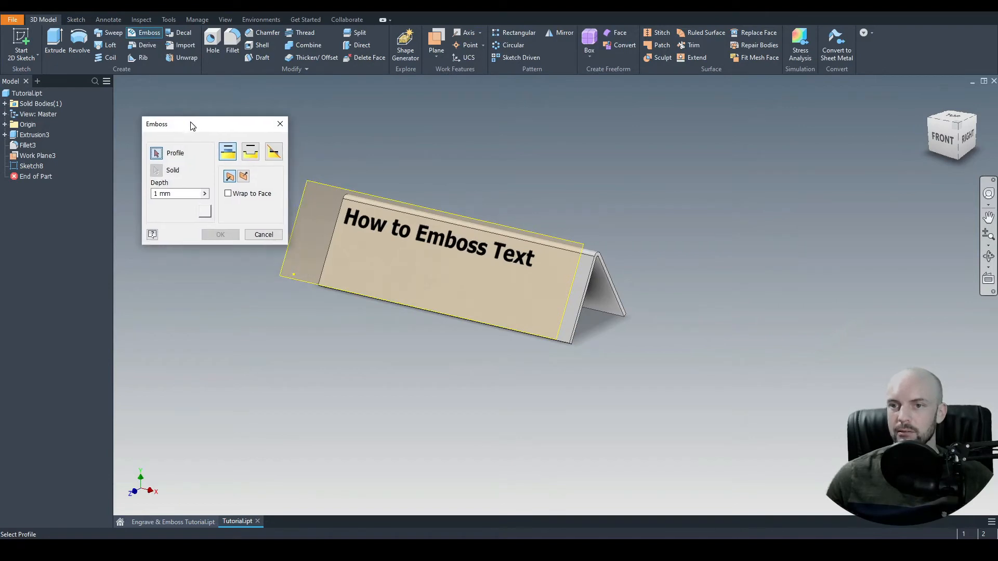
{"action": "mouse_move", "coordinate": [156, 153]}
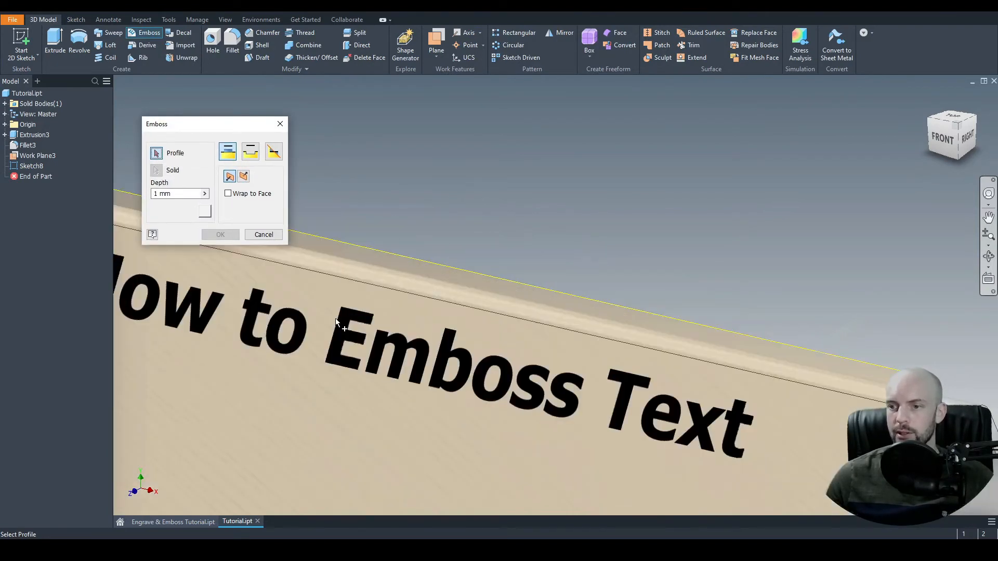
{"action": "left_click", "coordinate": [343, 334]}
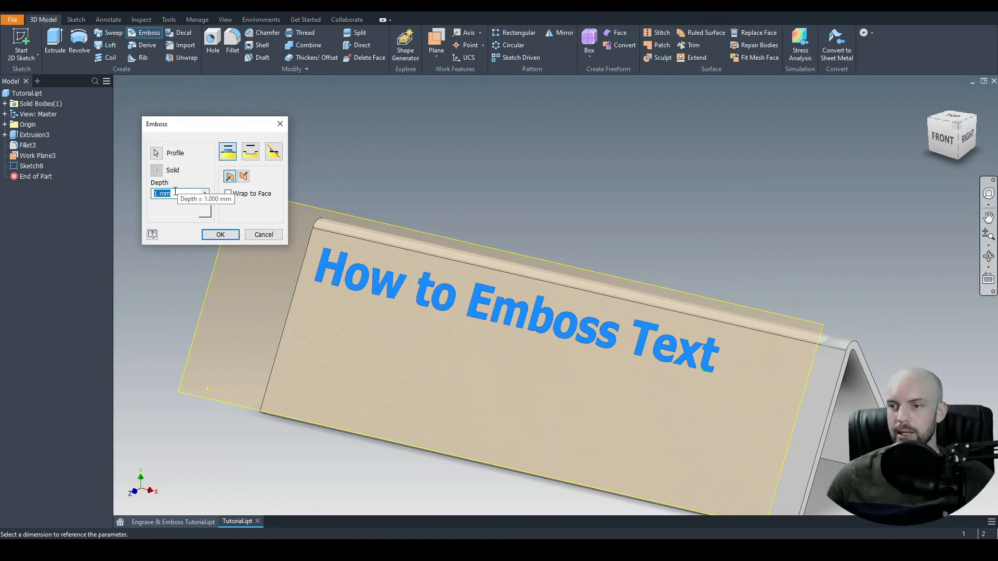
{"action": "type", "text": "1.5"}
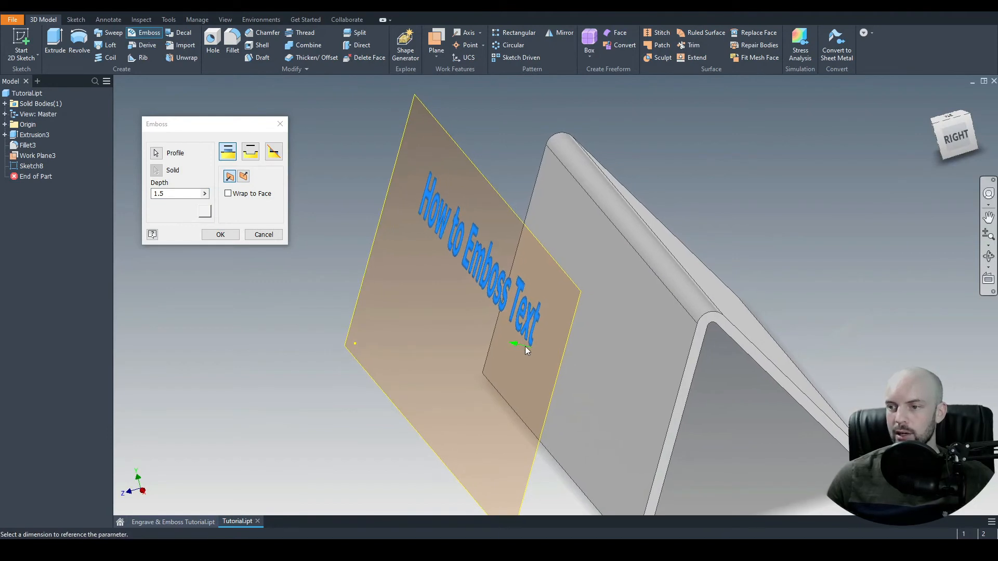
{"action": "mouse_move", "coordinate": [512, 348]}
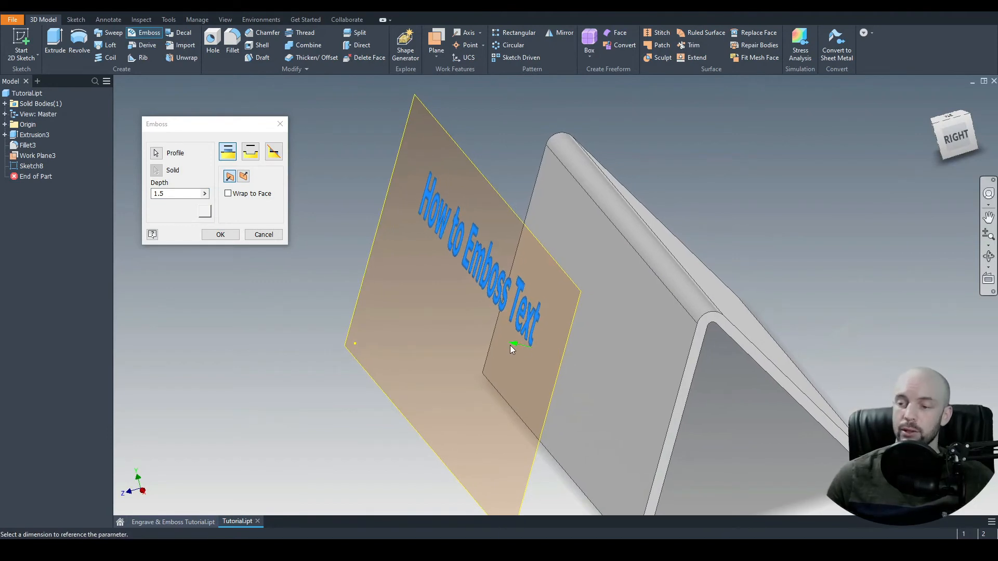
{"action": "left_click", "coordinate": [243, 176]}
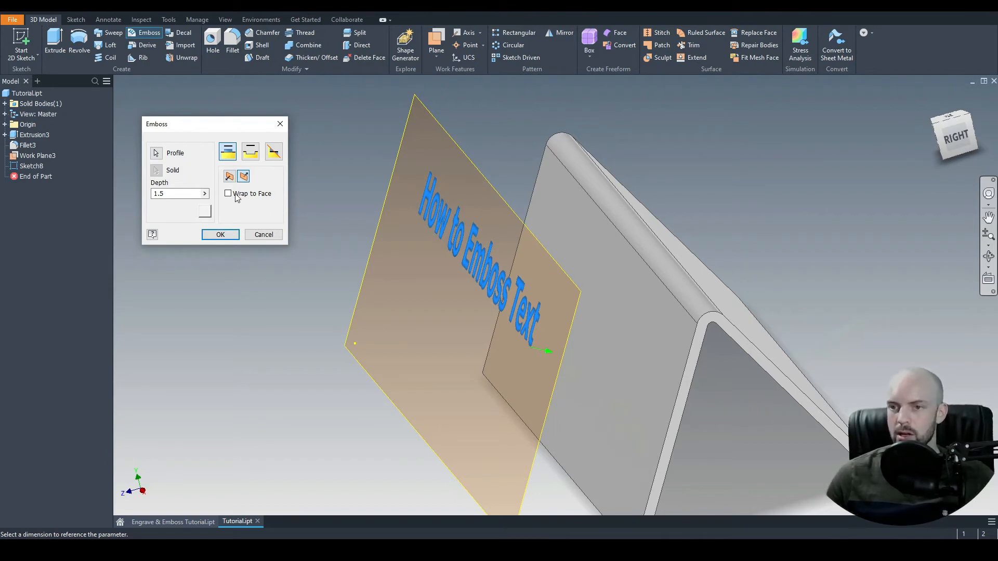
{"action": "mouse_move", "coordinate": [306, 223]}
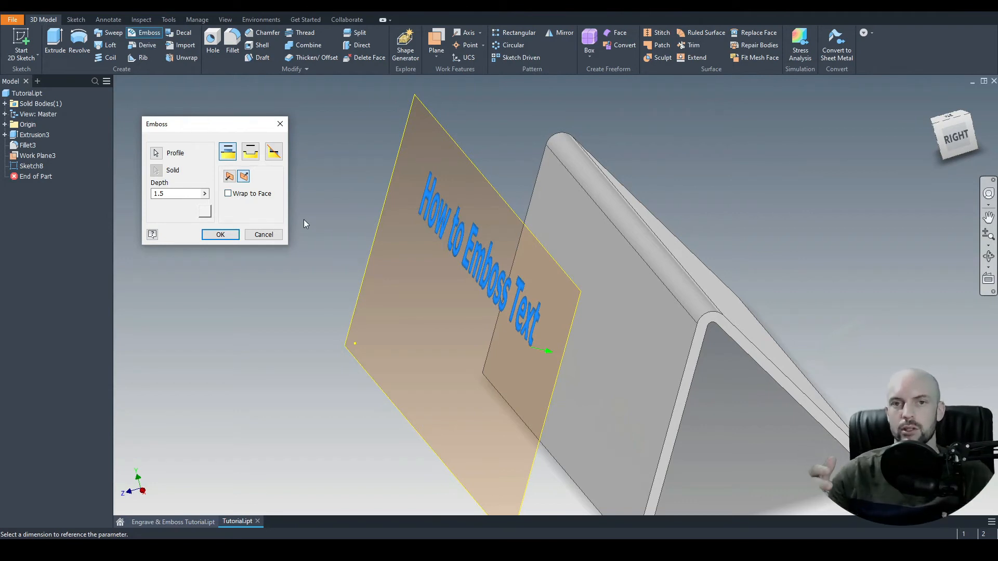
Step: Toggle Wrap to Face on and back off, then apply the emboss as Emboss4
{"action": "left_click", "coordinate": [228, 193]}
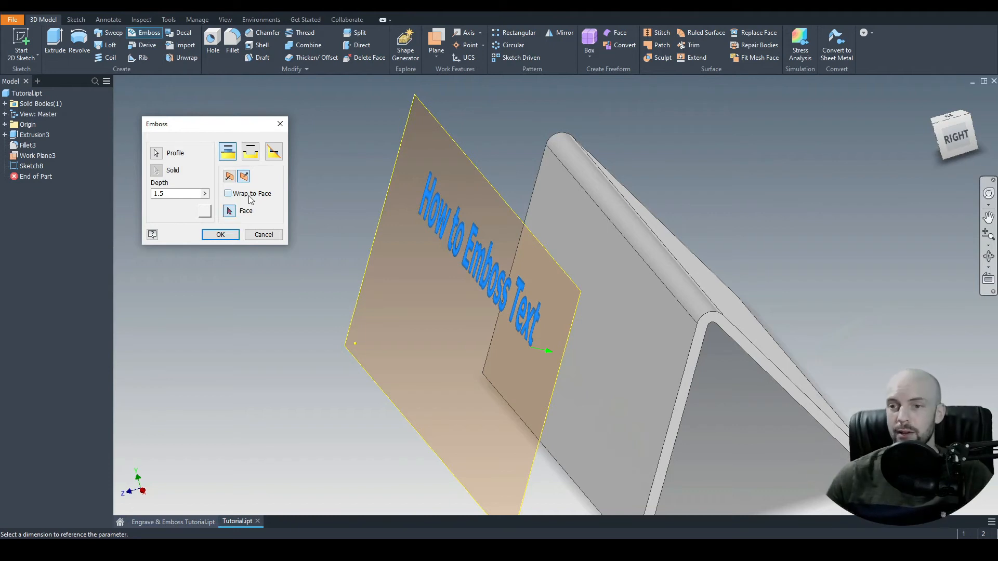
{"action": "left_click", "coordinate": [229, 193]}
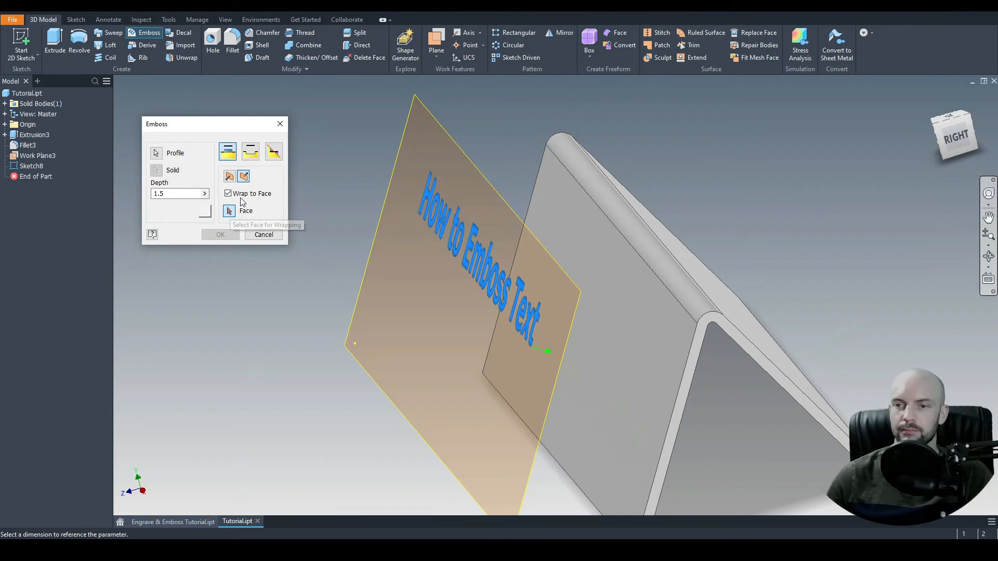
{"action": "left_click", "coordinate": [229, 194]}
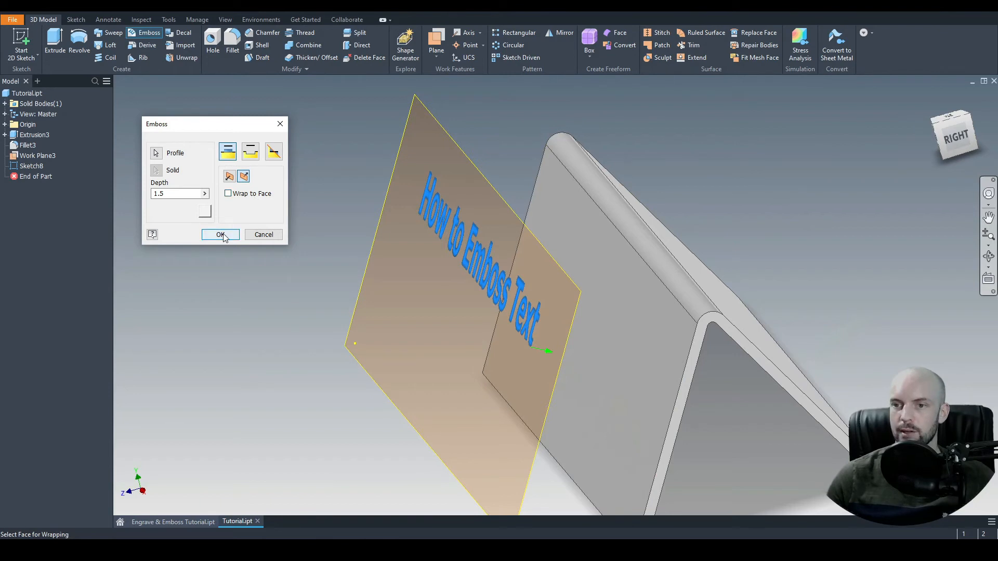
{"action": "left_click", "coordinate": [220, 235]}
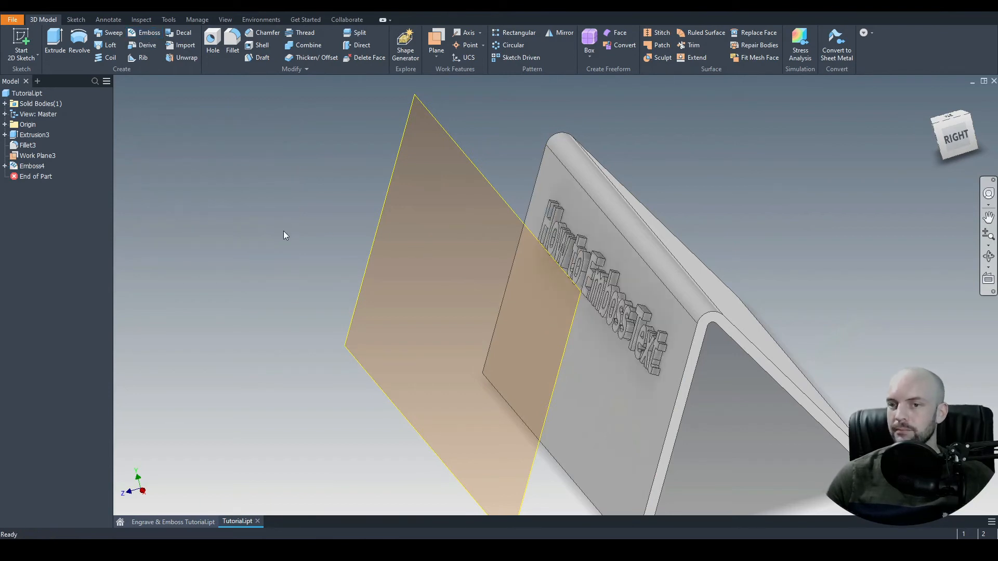
Step: Return to the Home View and bring up Work Plane3's context menu
{"action": "right_click", "coordinate": [37, 155]}
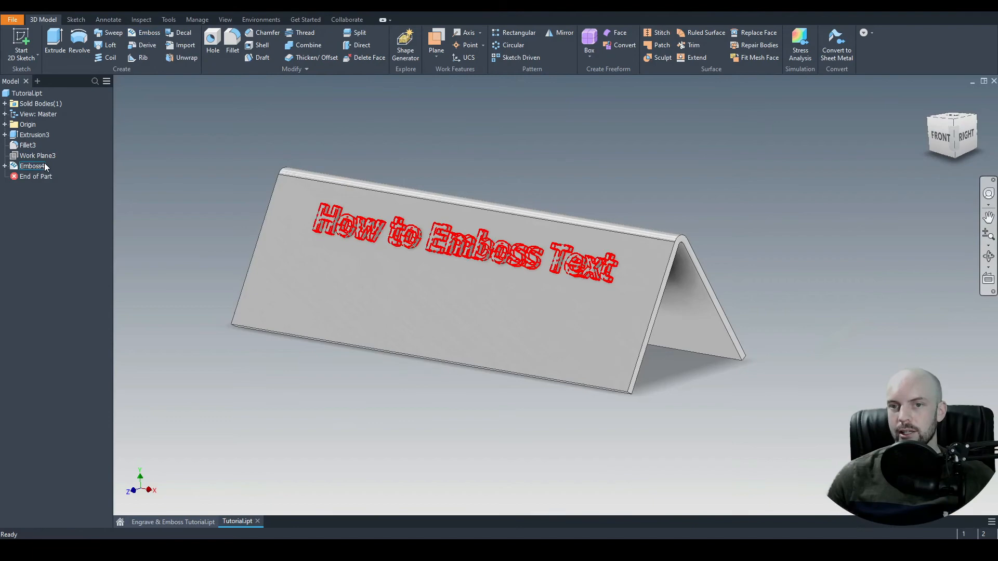
{"action": "right_click", "coordinate": [37, 156]}
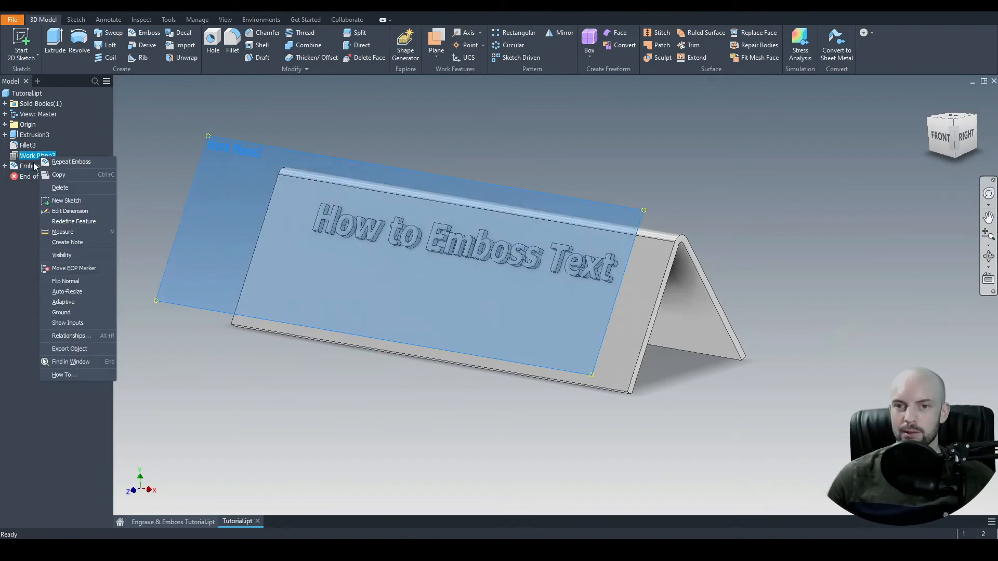
{"action": "mouse_move", "coordinate": [60, 204]}
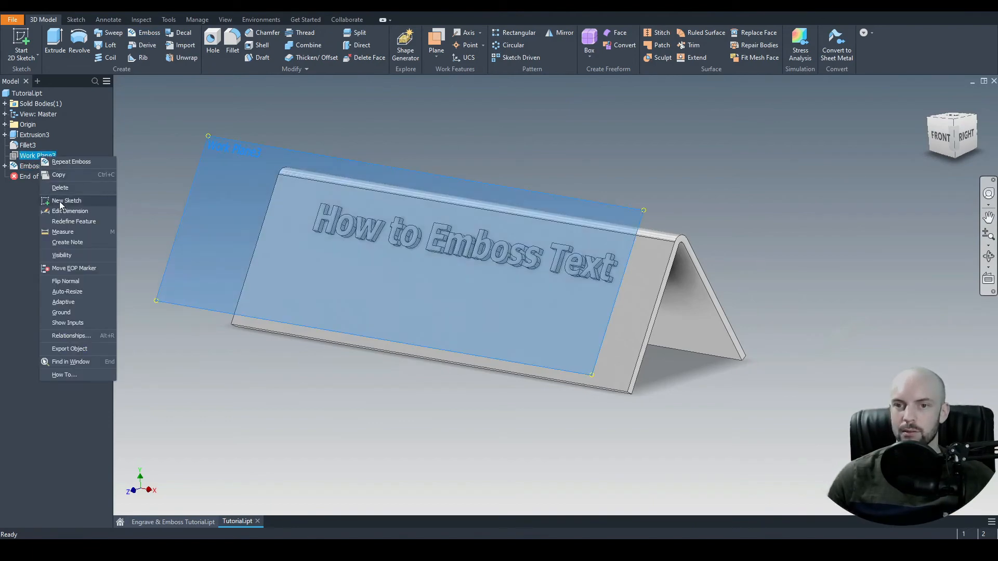
Step: Sketch 8 mm centred 'How to Engrave Text' on the work plane below the raised lettering
{"action": "left_click", "coordinate": [67, 201]}
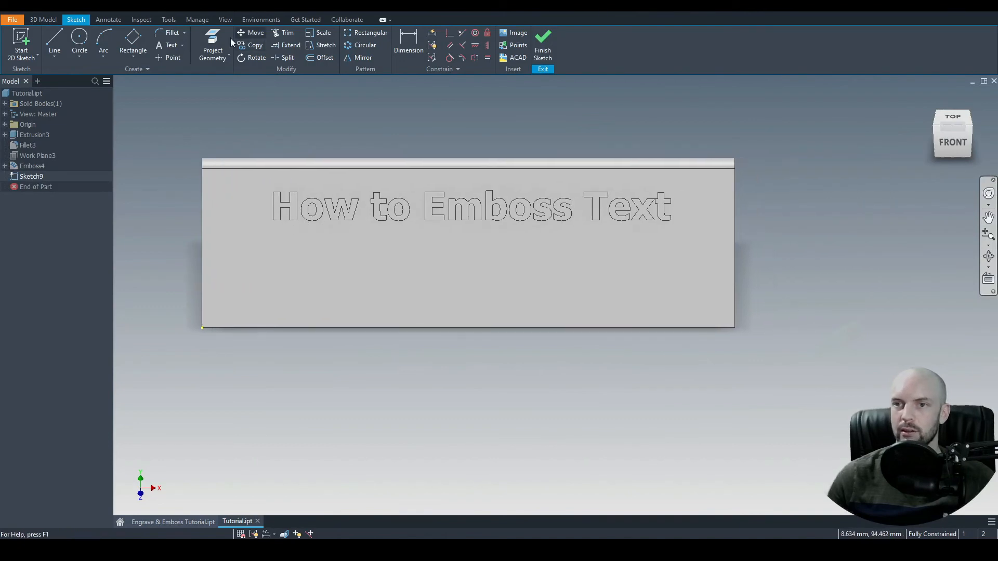
{"action": "left_click", "coordinate": [170, 45]}
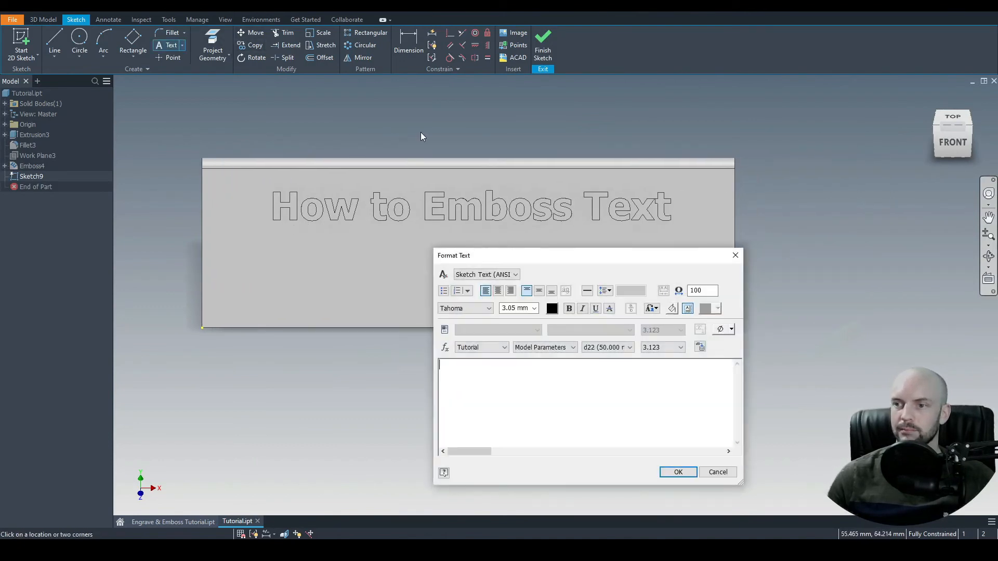
{"action": "type", "text": "How to Engrave Text"}
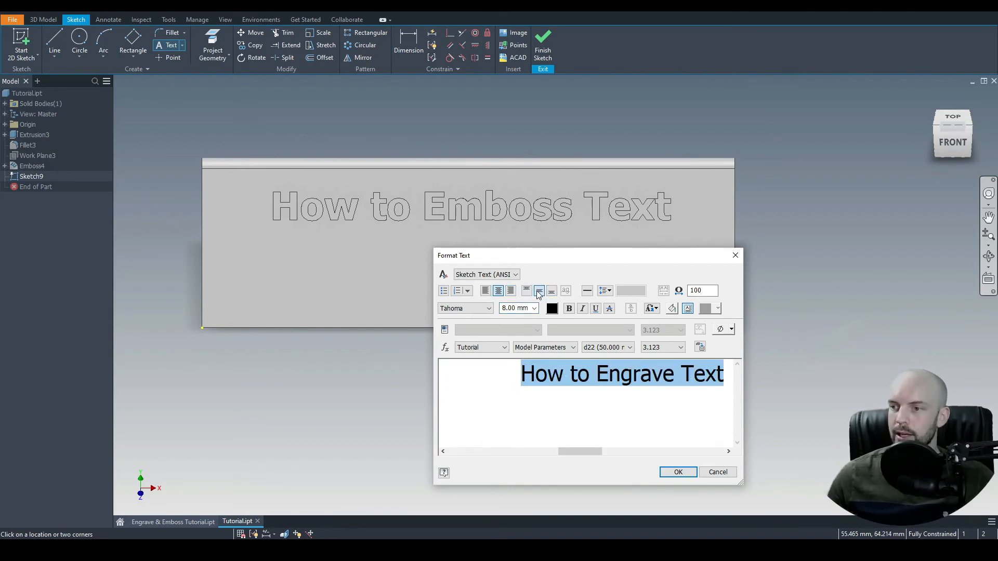
{"action": "left_click", "coordinate": [677, 471]}
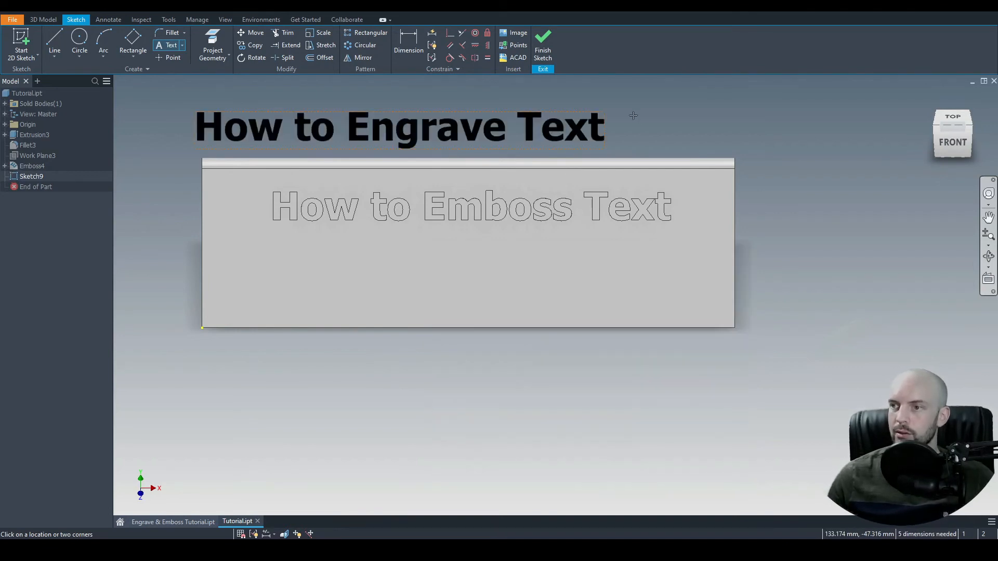
{"action": "left_click", "coordinate": [459, 275]}
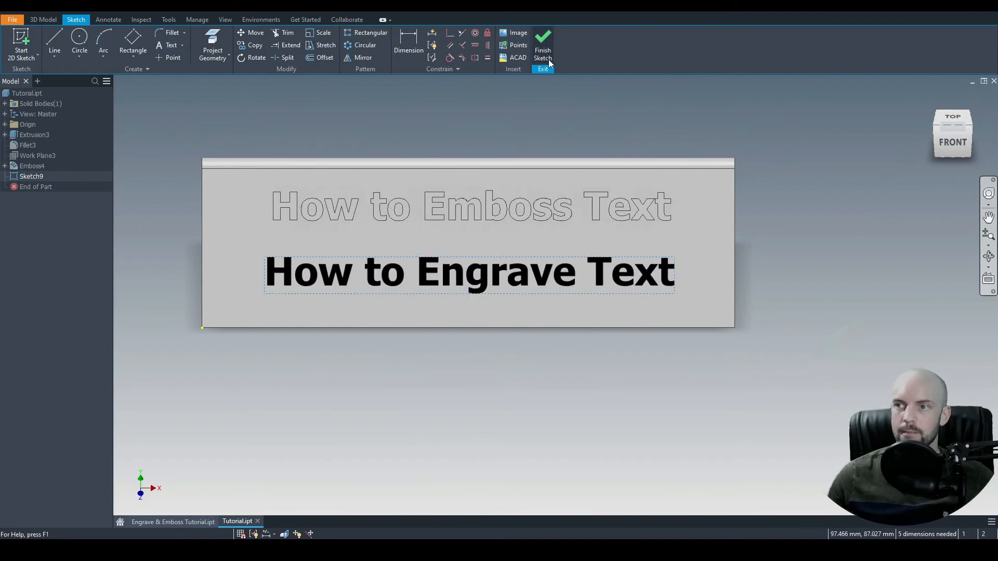
{"action": "left_click", "coordinate": [542, 45]}
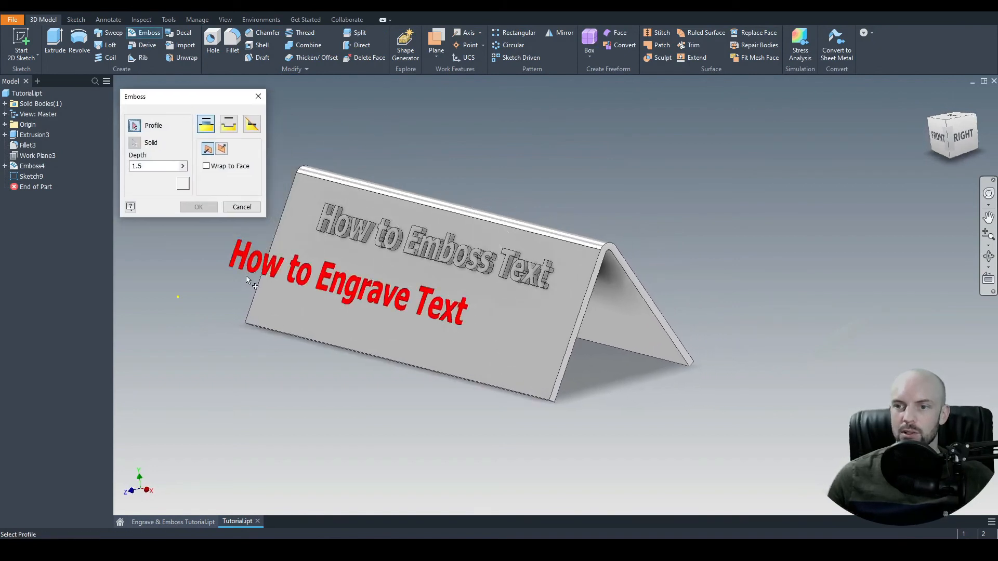
{"action": "mouse_move", "coordinate": [264, 264]}
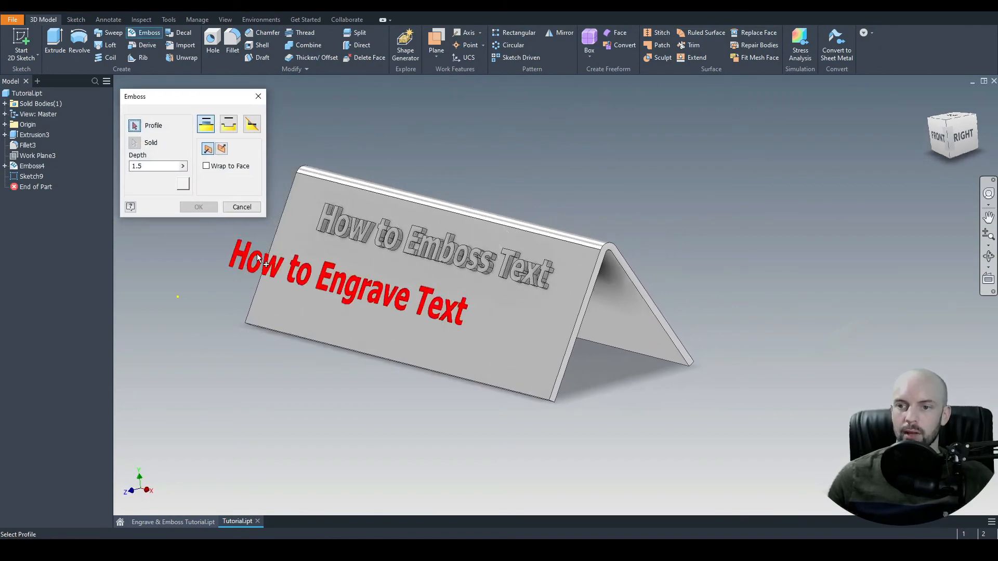
Step: Engrave the 'How to Engrave Text' lettering 1 mm into the face with reversed direction
{"action": "left_click", "coordinate": [221, 148]}
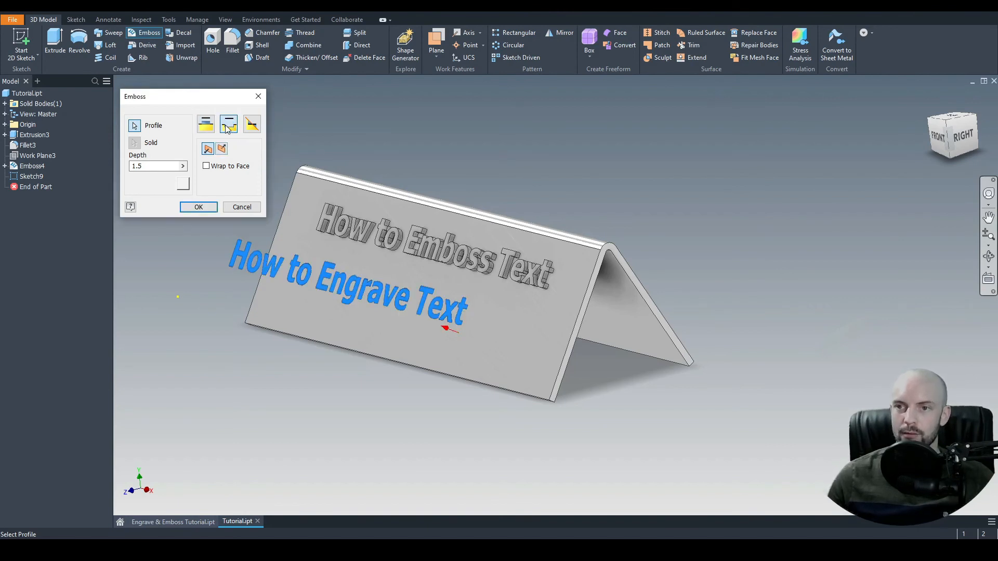
{"action": "type", "text": "1"}
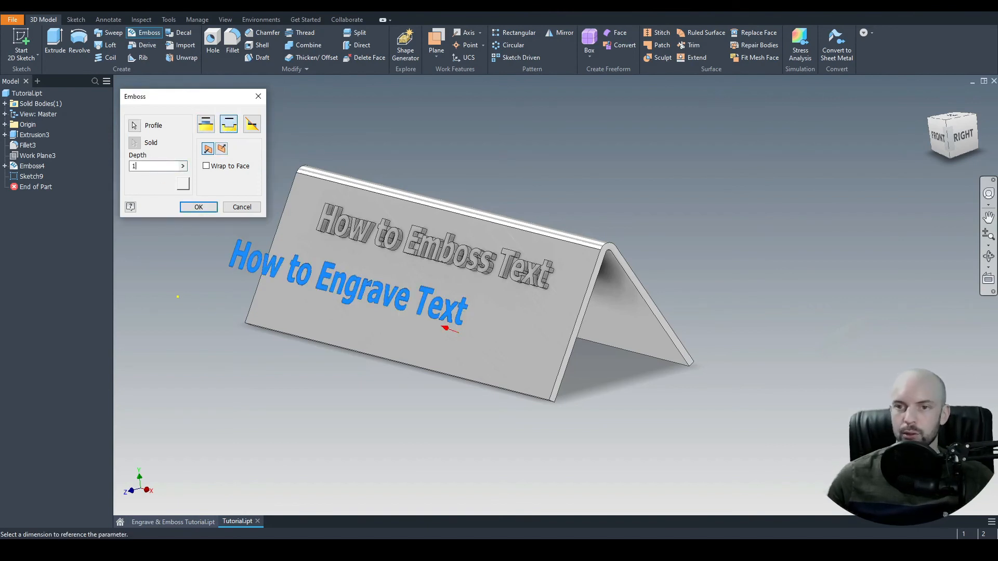
{"action": "mouse_move", "coordinate": [568, 351]}
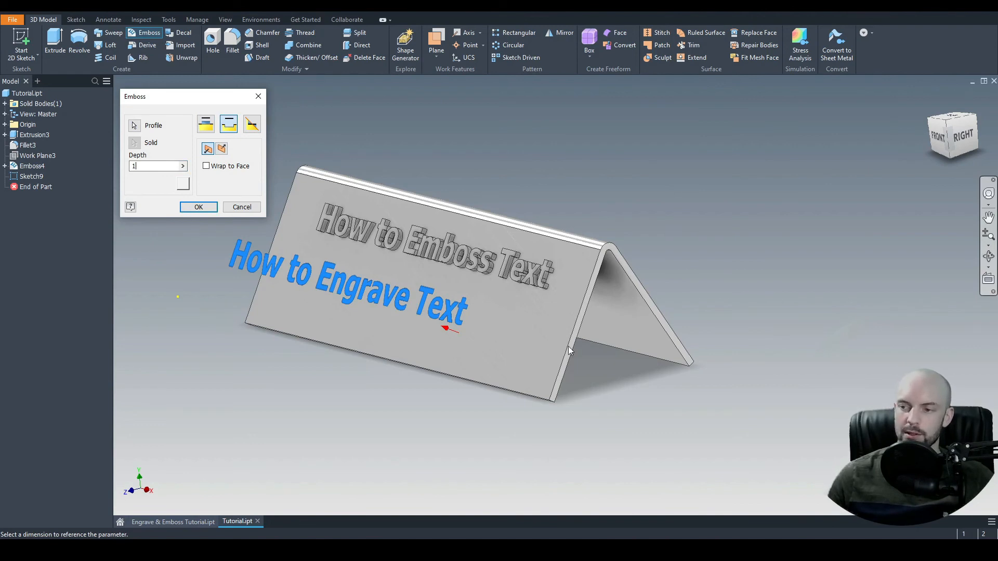
{"action": "left_click_drag", "start_coordinate": [570, 350], "coordinate": [400, 309]}
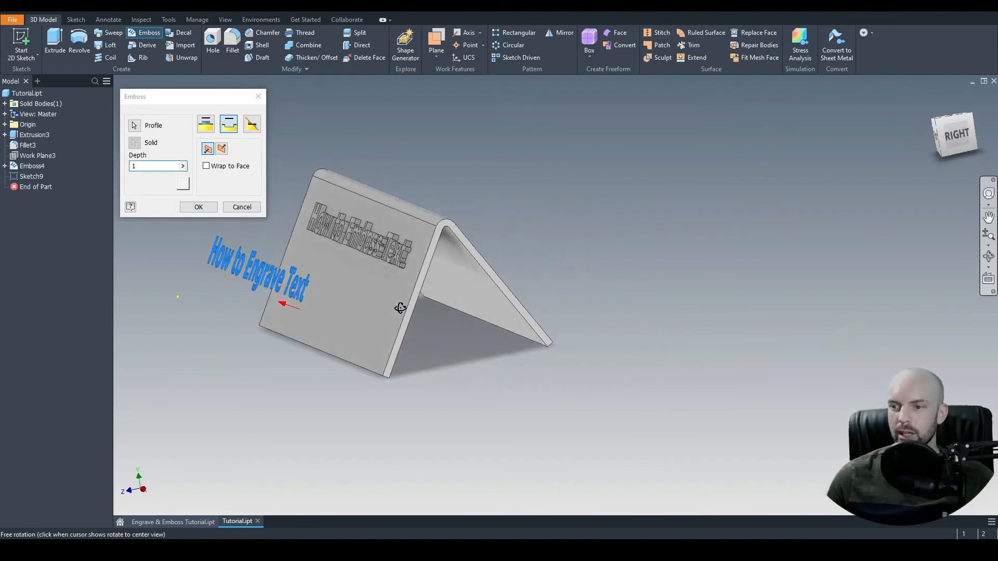
{"action": "left_click", "coordinate": [222, 149]}
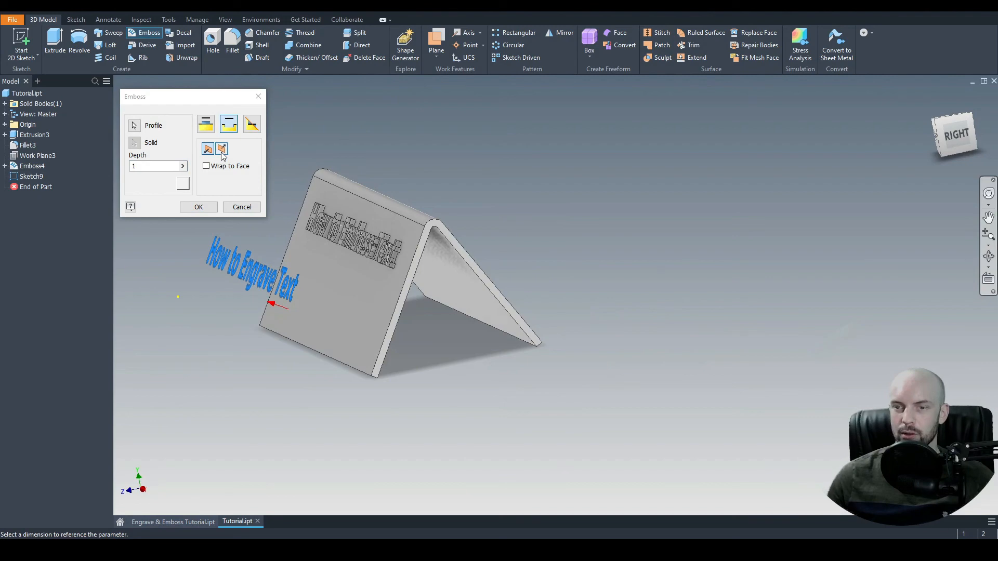
{"action": "left_click", "coordinate": [198, 207]}
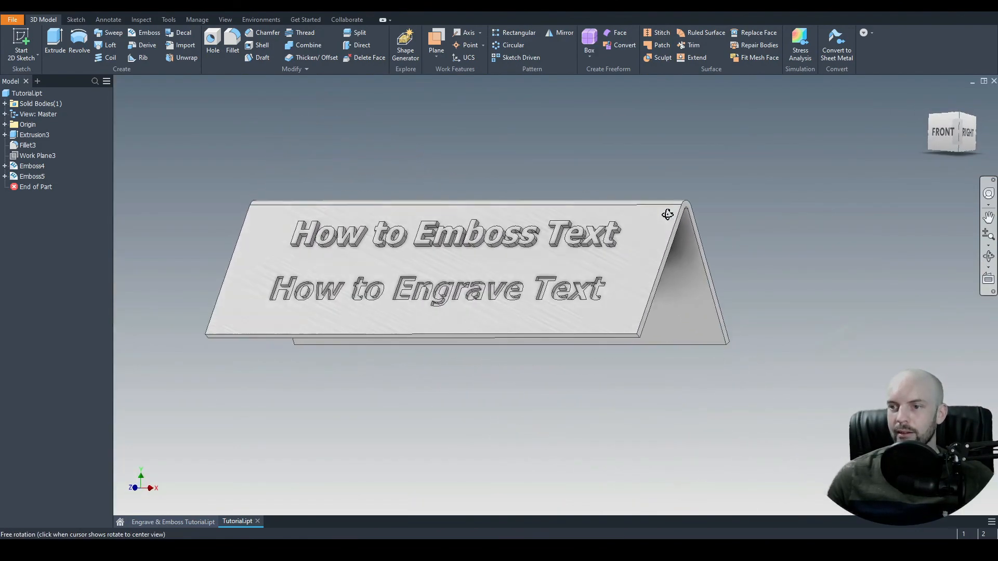
{"action": "left_click_drag", "start_coordinate": [667, 215], "coordinate": [662, 141]}
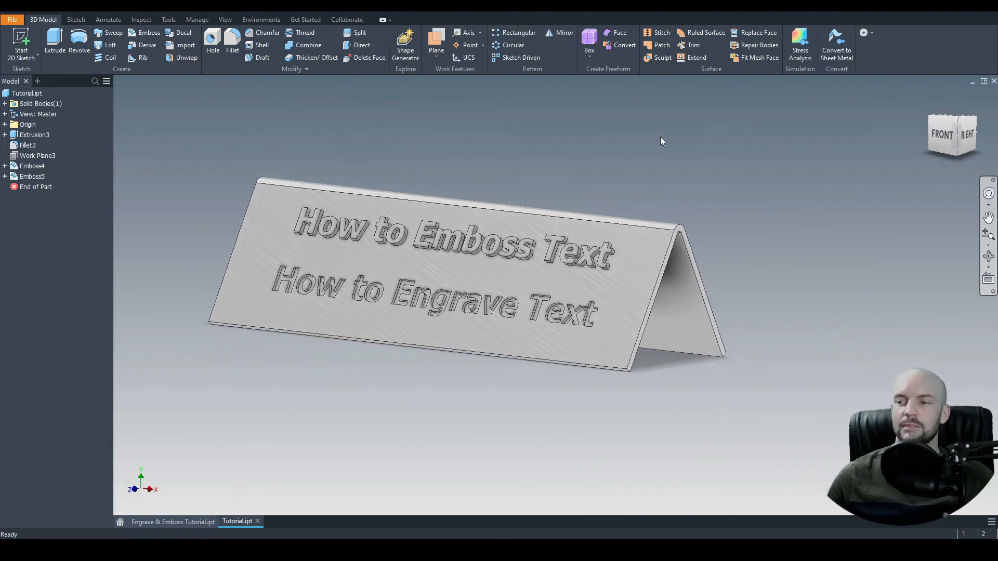